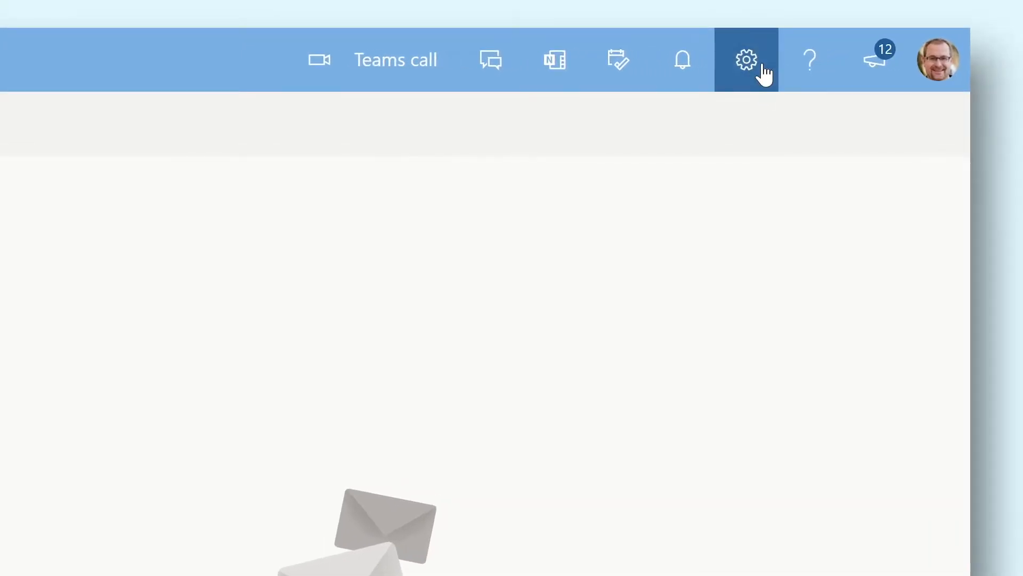
Step: Reveal Outlook's quick settings pane from the gear icon in the top bar
left_click(746, 59)
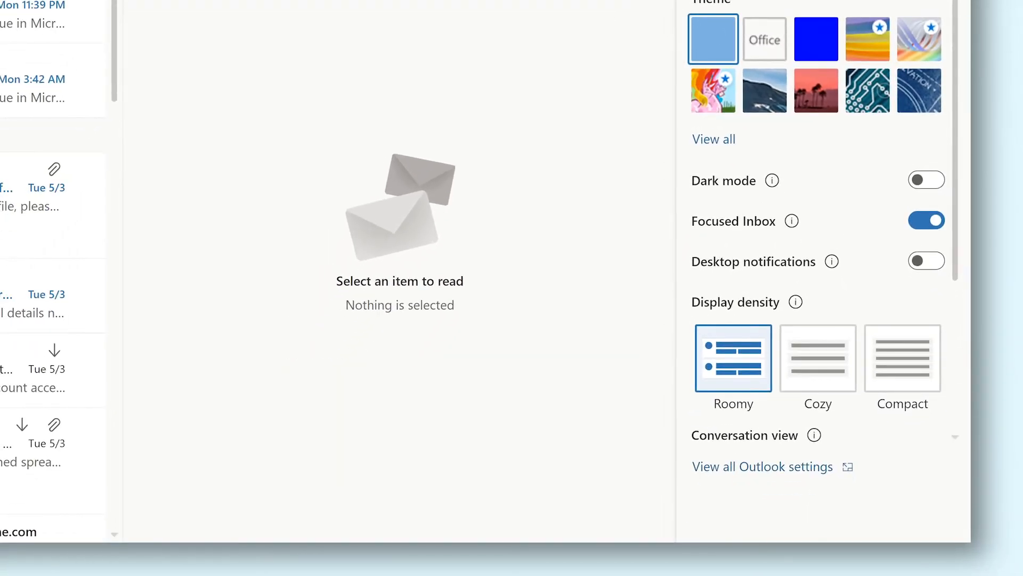
mouse_move(783, 465)
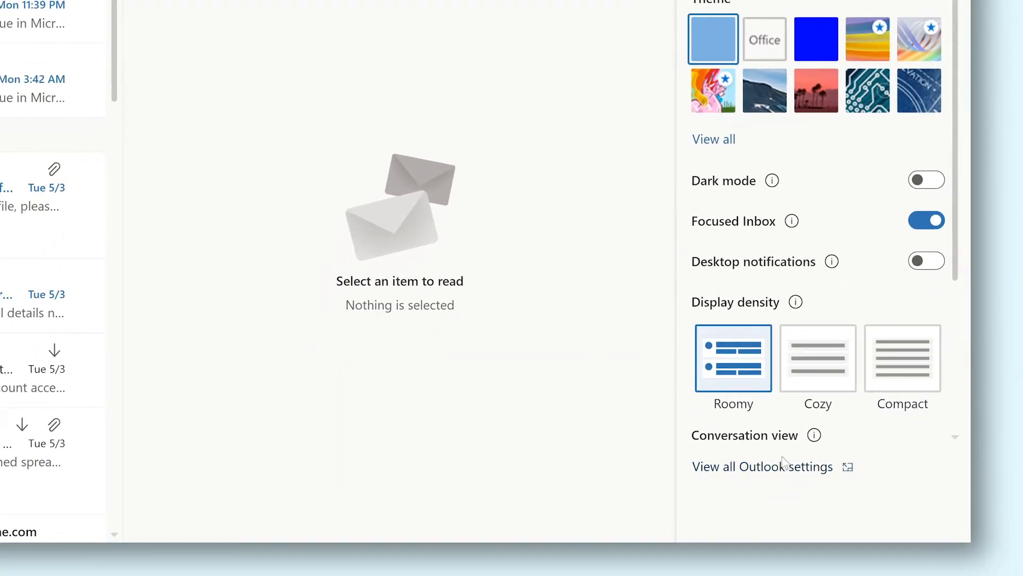
Step: Go from 'View all Outlook settings' to Mail > Compose and reply with its empty signature editor
left_click(761, 467)
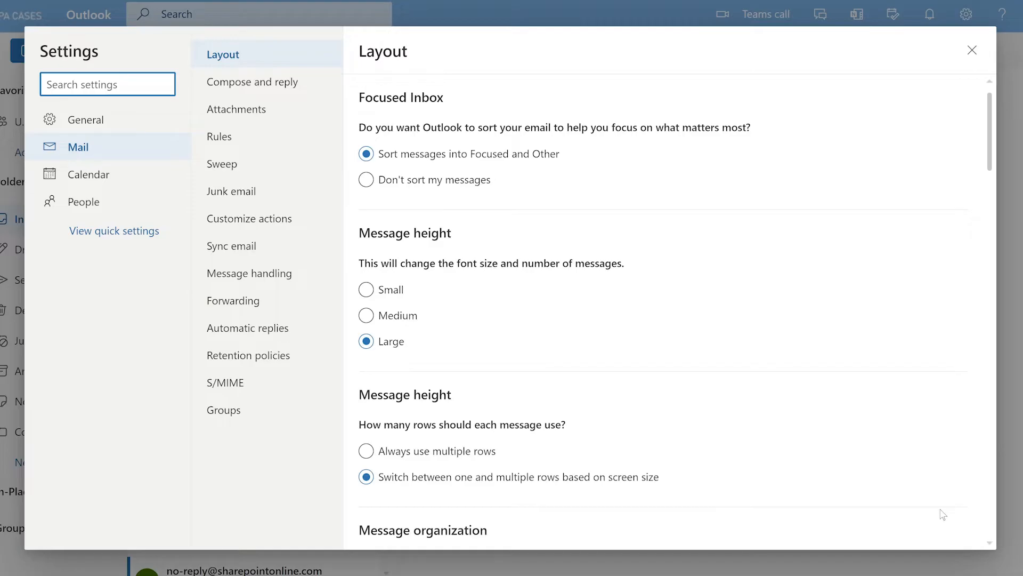
mouse_move(298, 96)
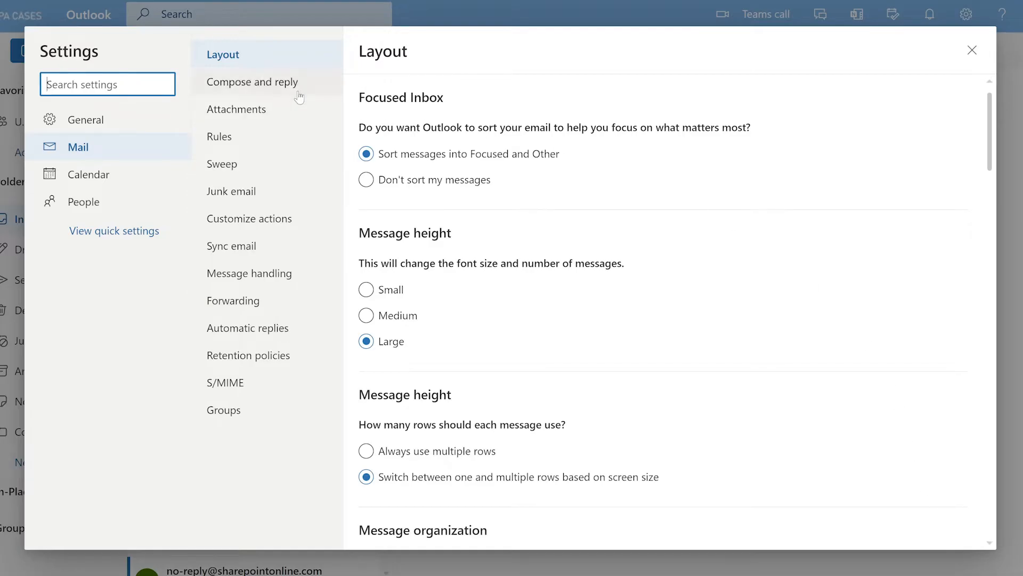
left_click(253, 81)
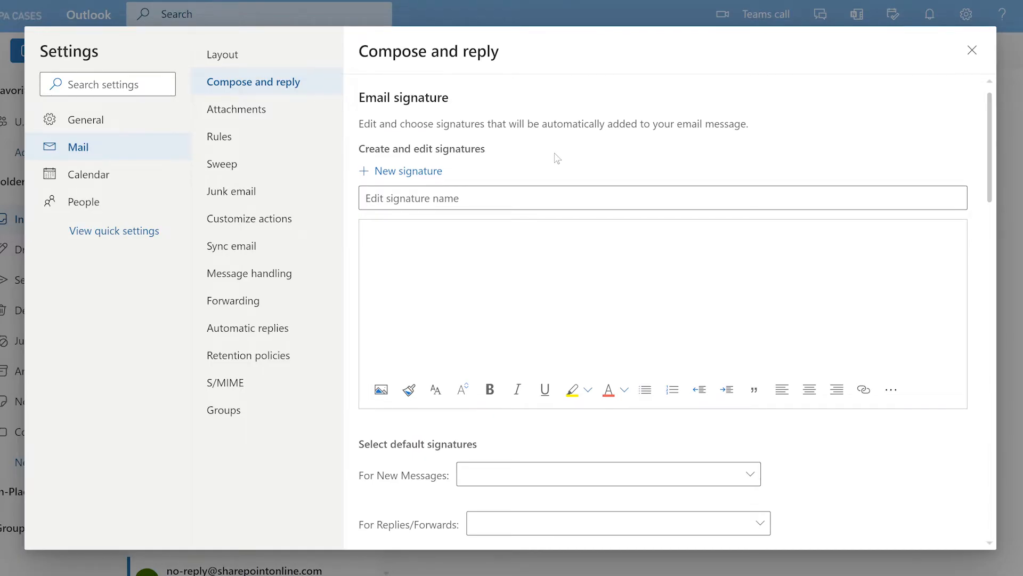
Step: Name the signature 'Standard signature', enter 'Shaun M. Service' and 'Marketing manager @ Alpa Cases', and insert the ALPA CASES logo
type("Standard signa")
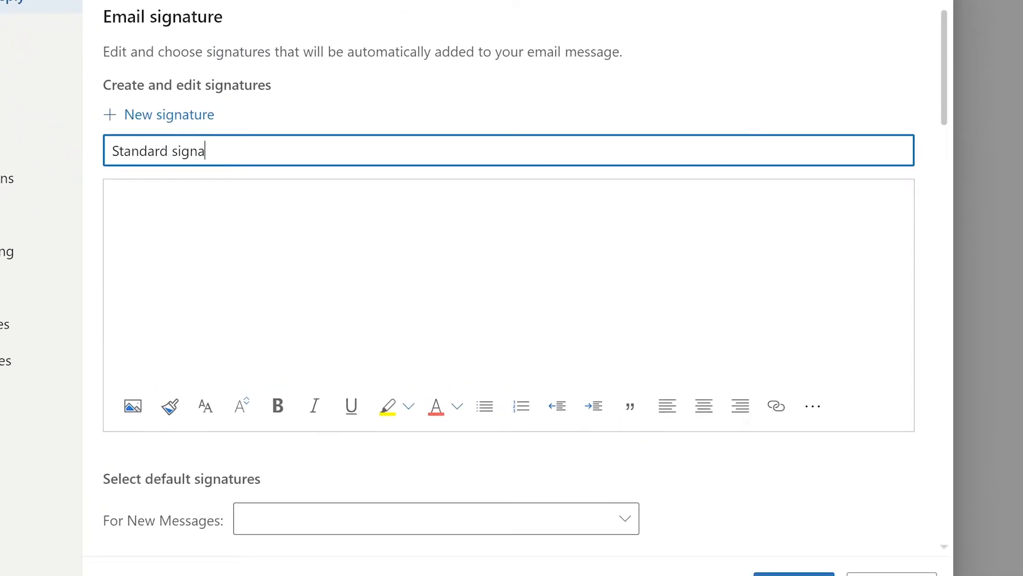
type("ture")
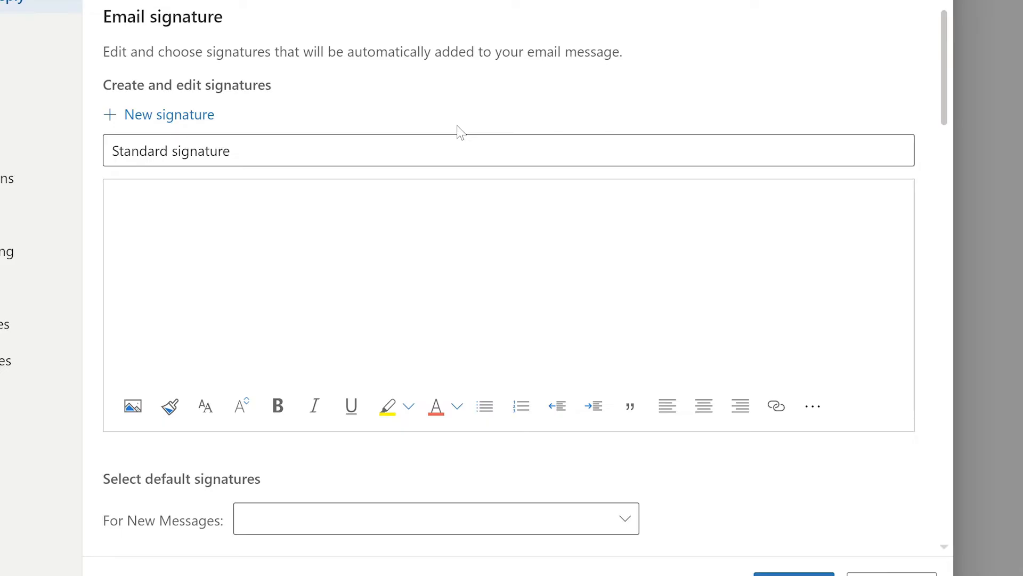
type("Shaun")
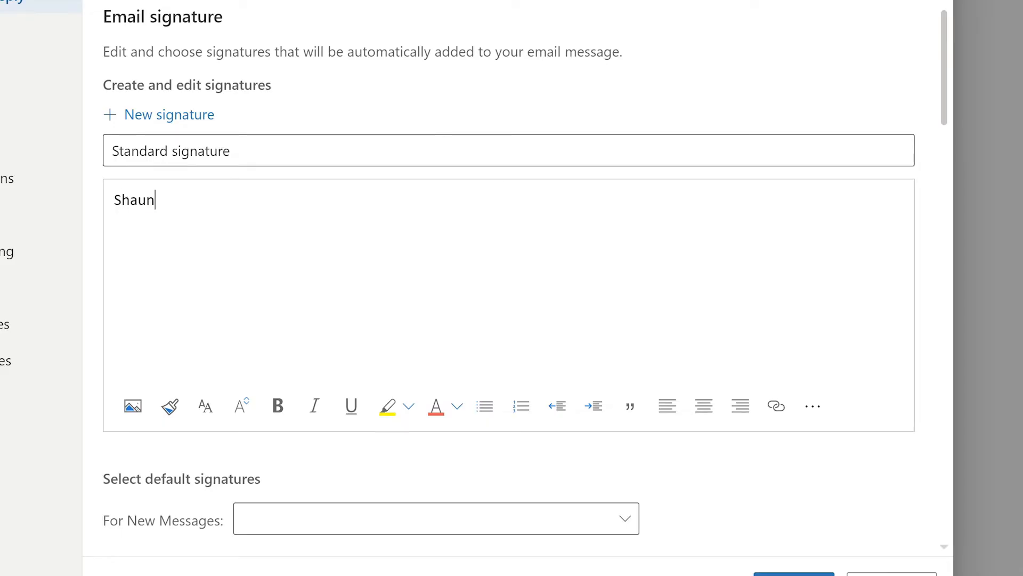
type("M. Service")
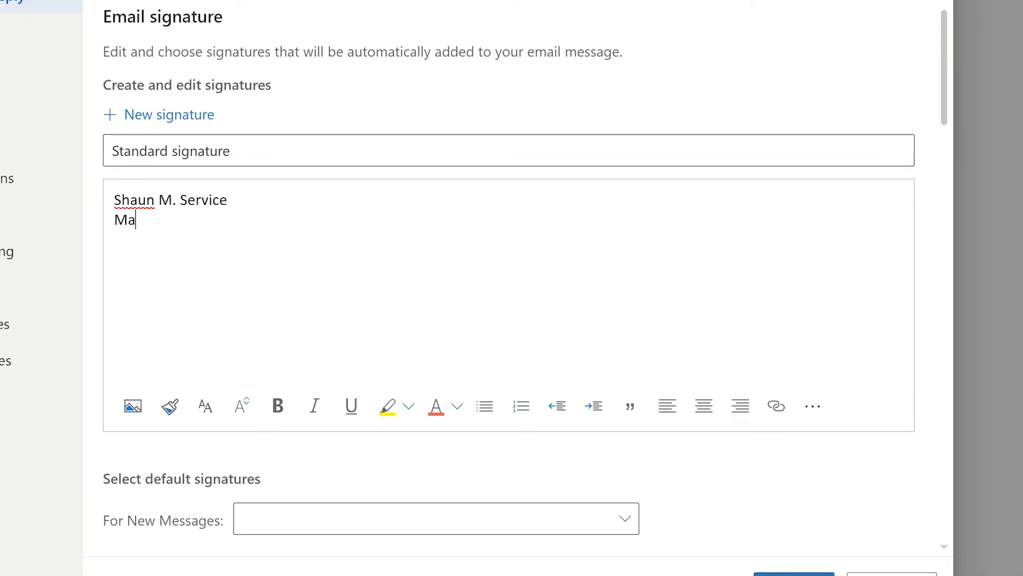
type("rketing manager @ Alpa")
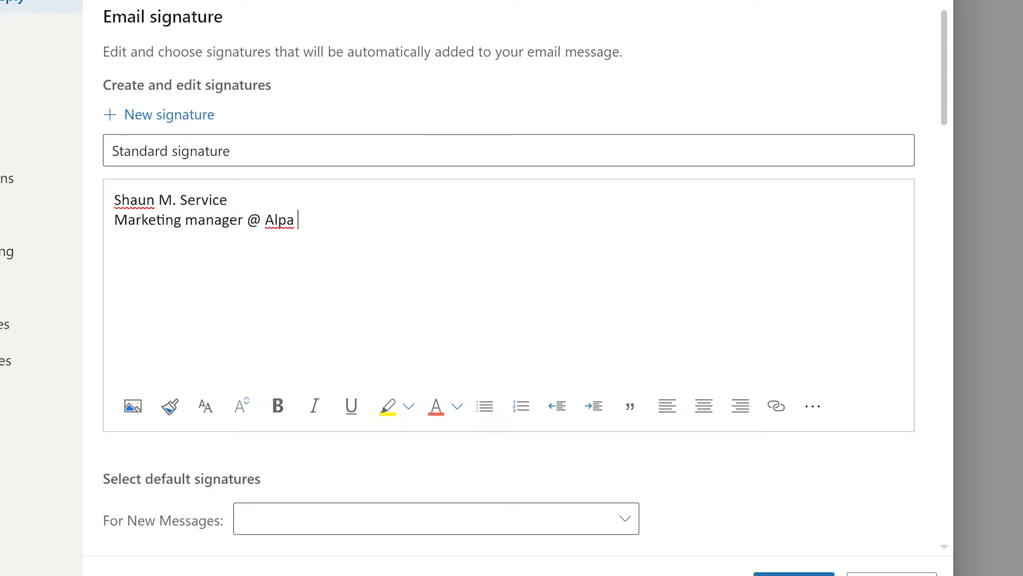
type("Cases")
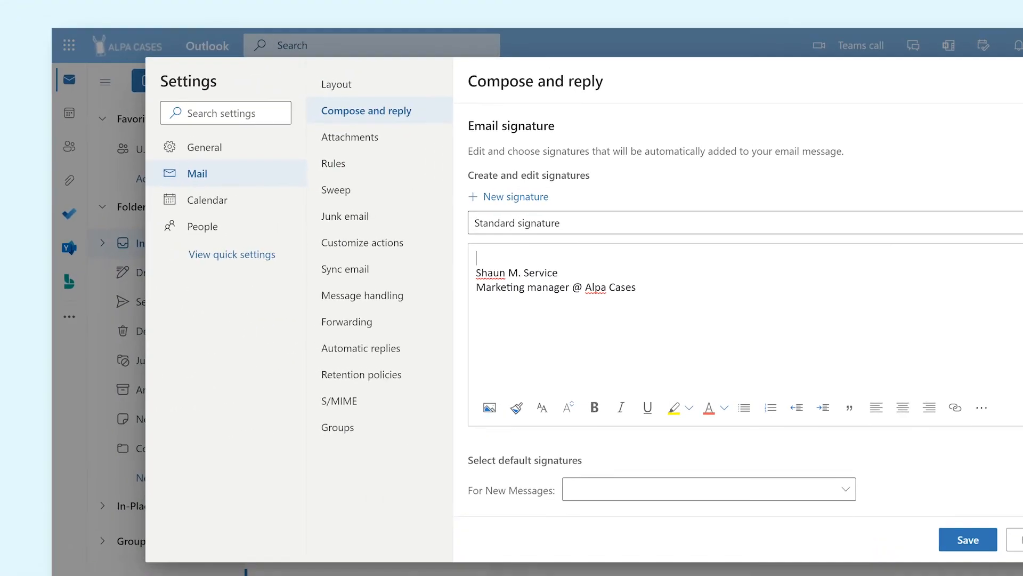
left_click(488, 407)
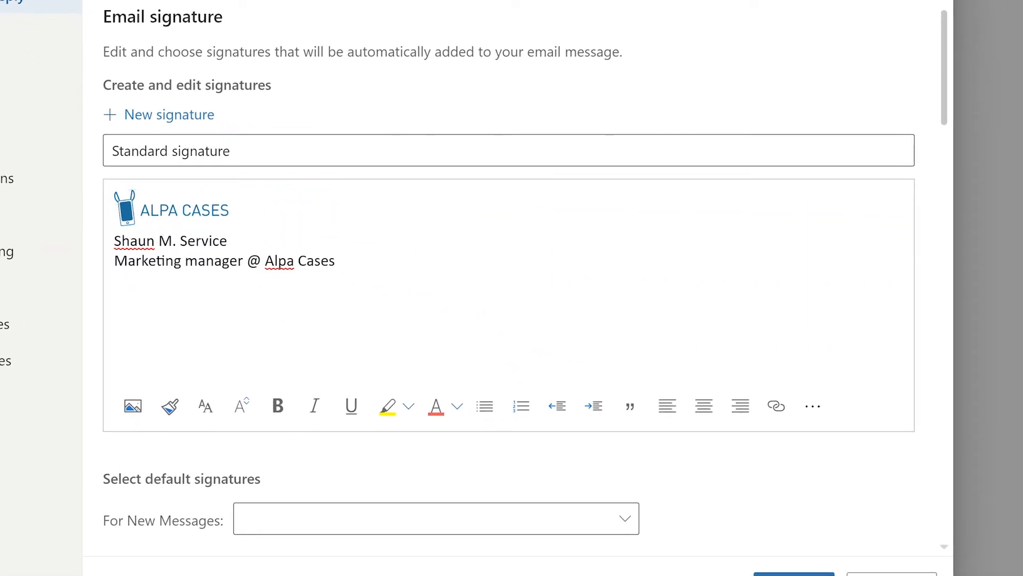
Step: Format the name line, start an Insert link dialog on the title and cancel it without adding a link
left_click_drag(142, 260, 334, 260)
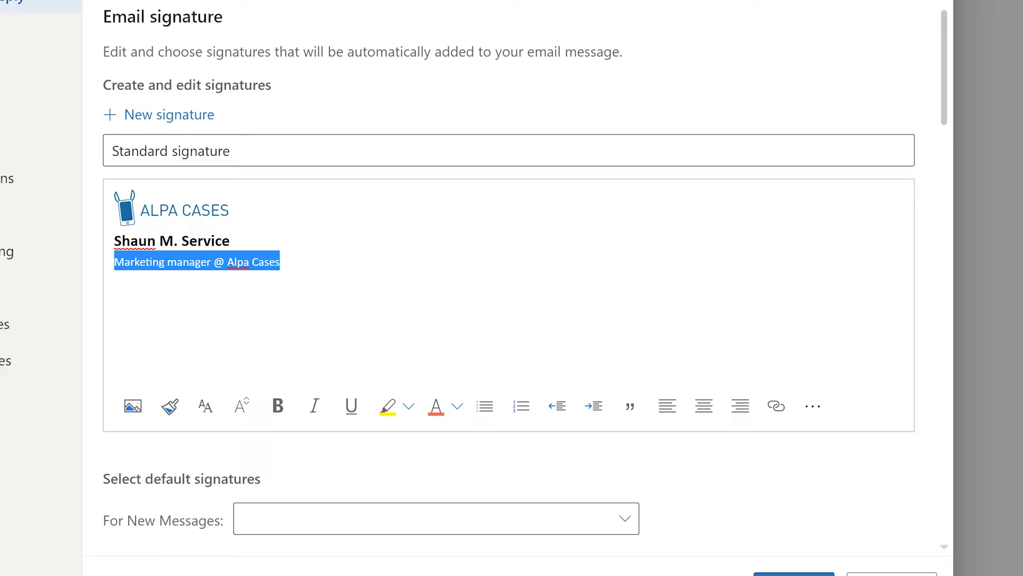
left_click(776, 405)
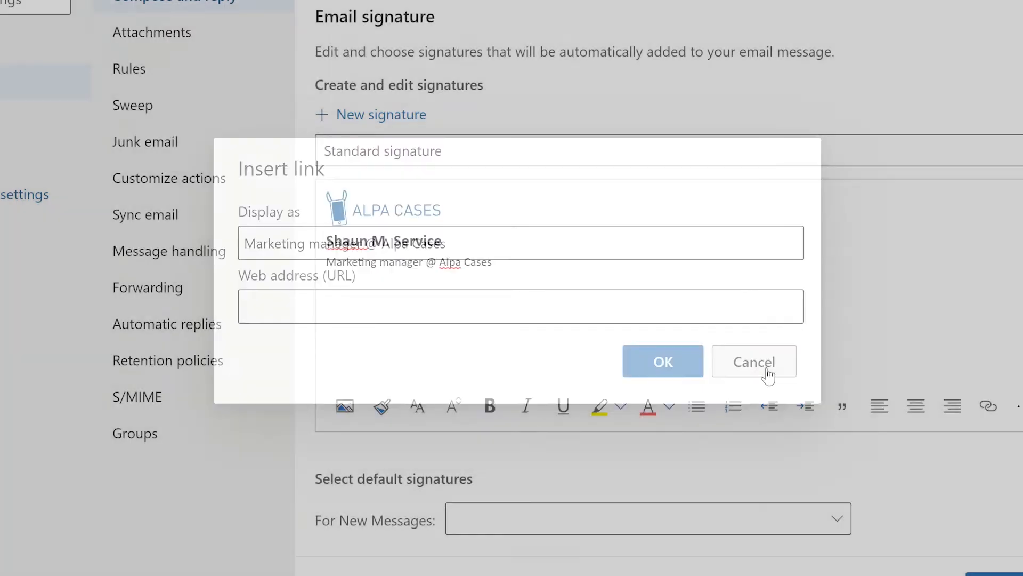
left_click(753, 361)
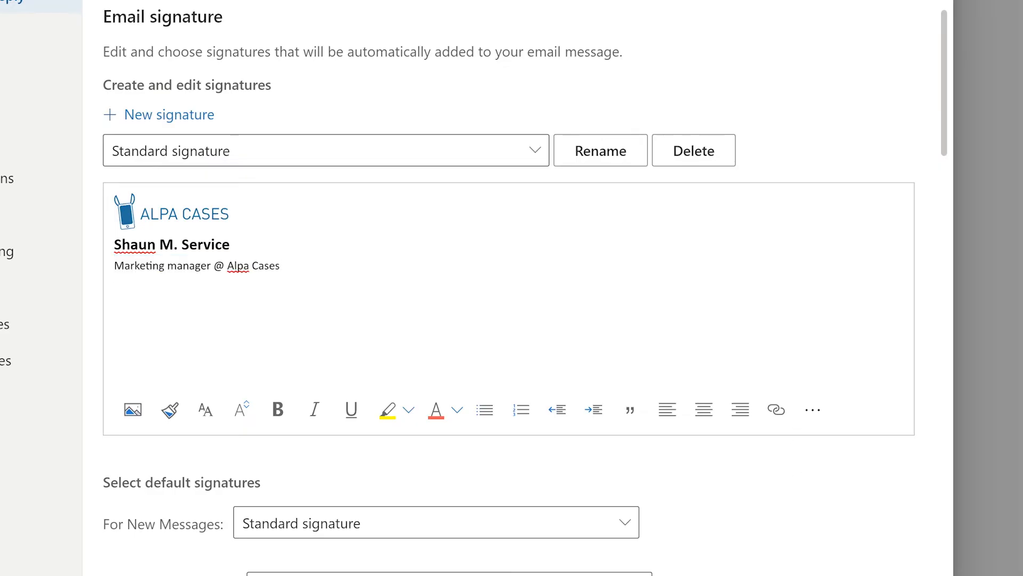
Step: Scroll down the Compose and reply page toward the default-signature settings
scroll("down", 3)
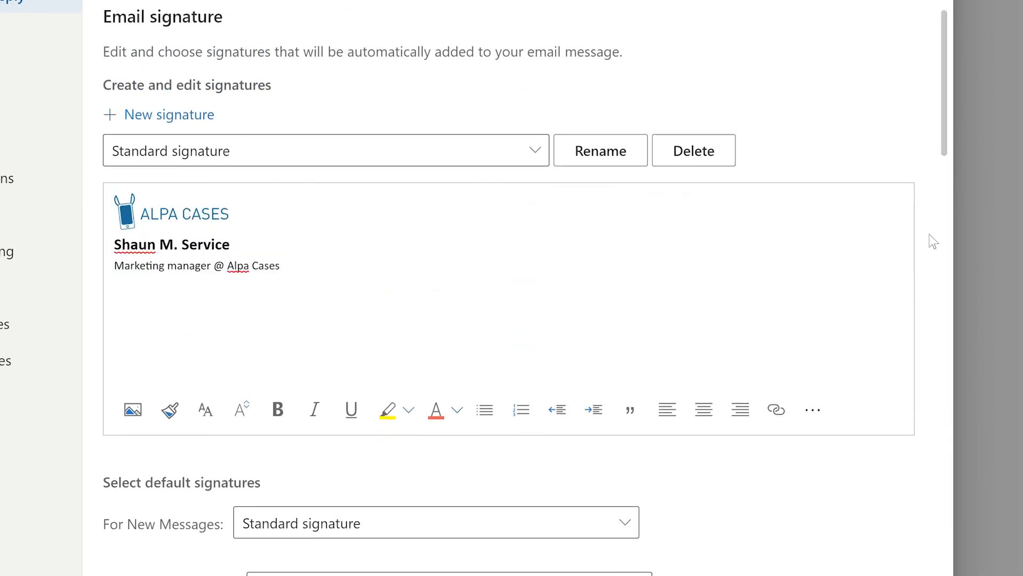
mouse_move(211, 122)
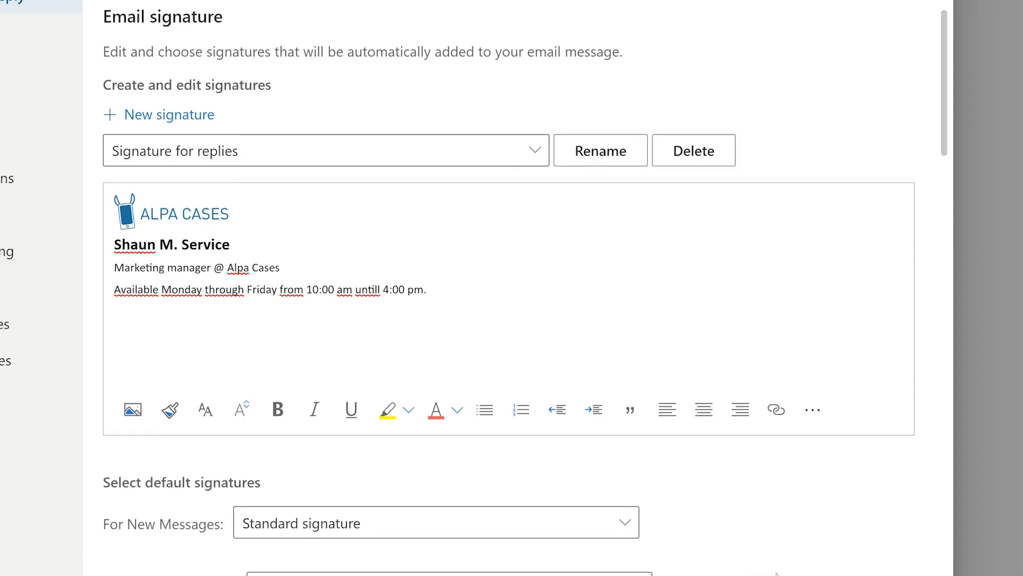
Step: Choose 'Signature for replies' as the For Replies/Forwards default and save
scroll("down", 3)
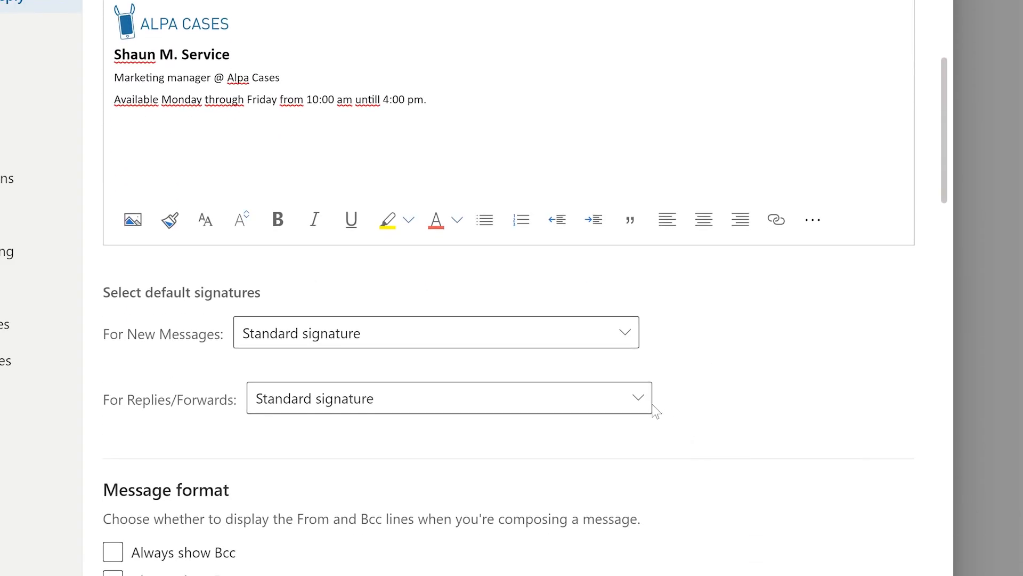
left_click(448, 399)
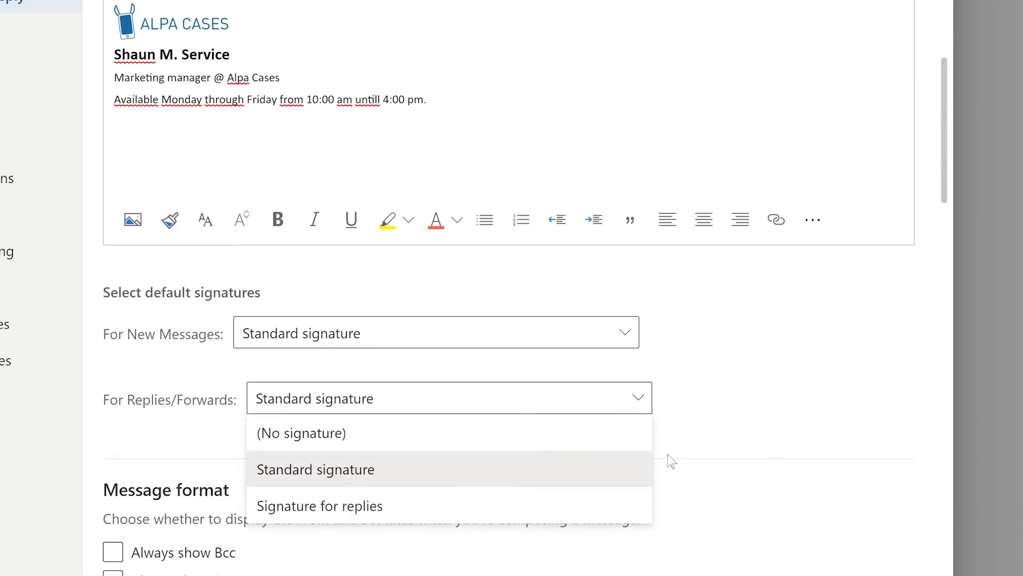
left_click(320, 506)
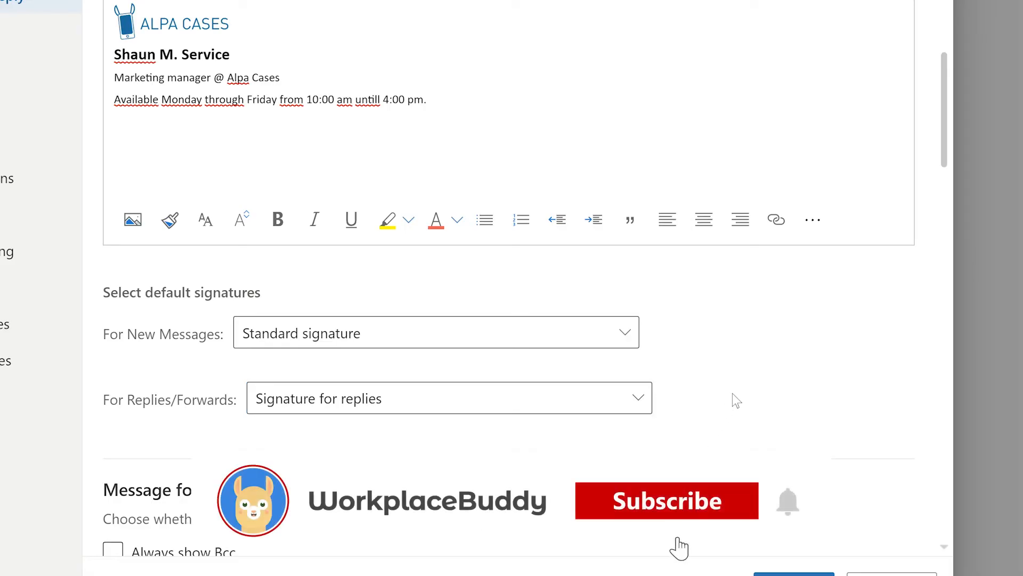
left_click(666, 501)
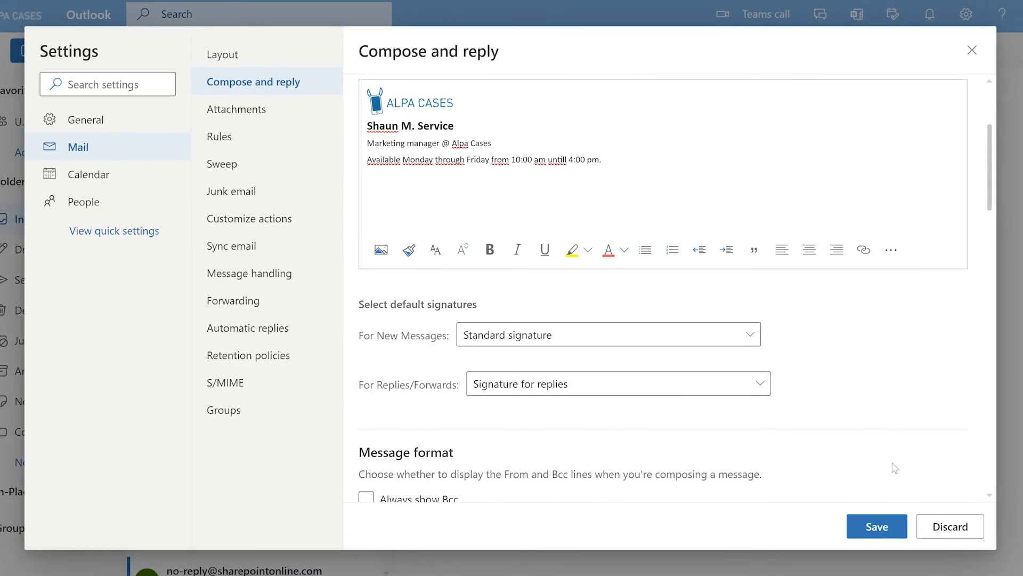
Step: Start a new message so the Standard signature with logo, name and title appears in its body
scroll("down", 3)
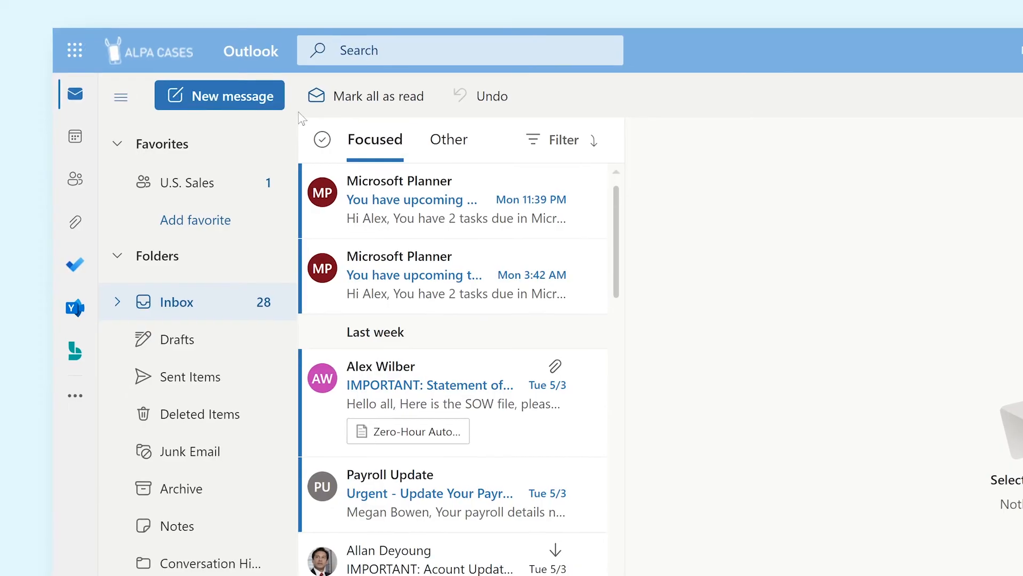
left_click(236, 96)
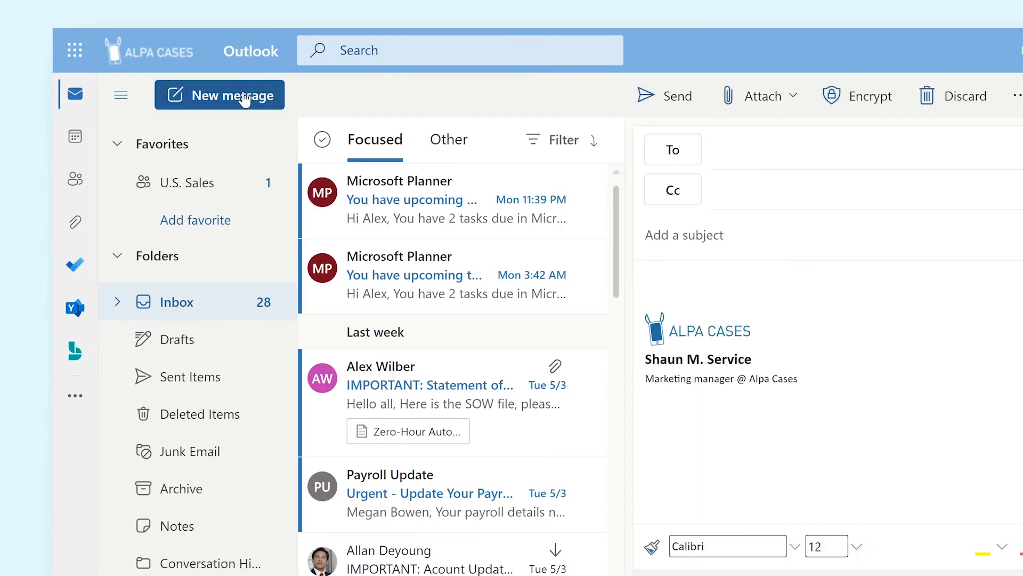